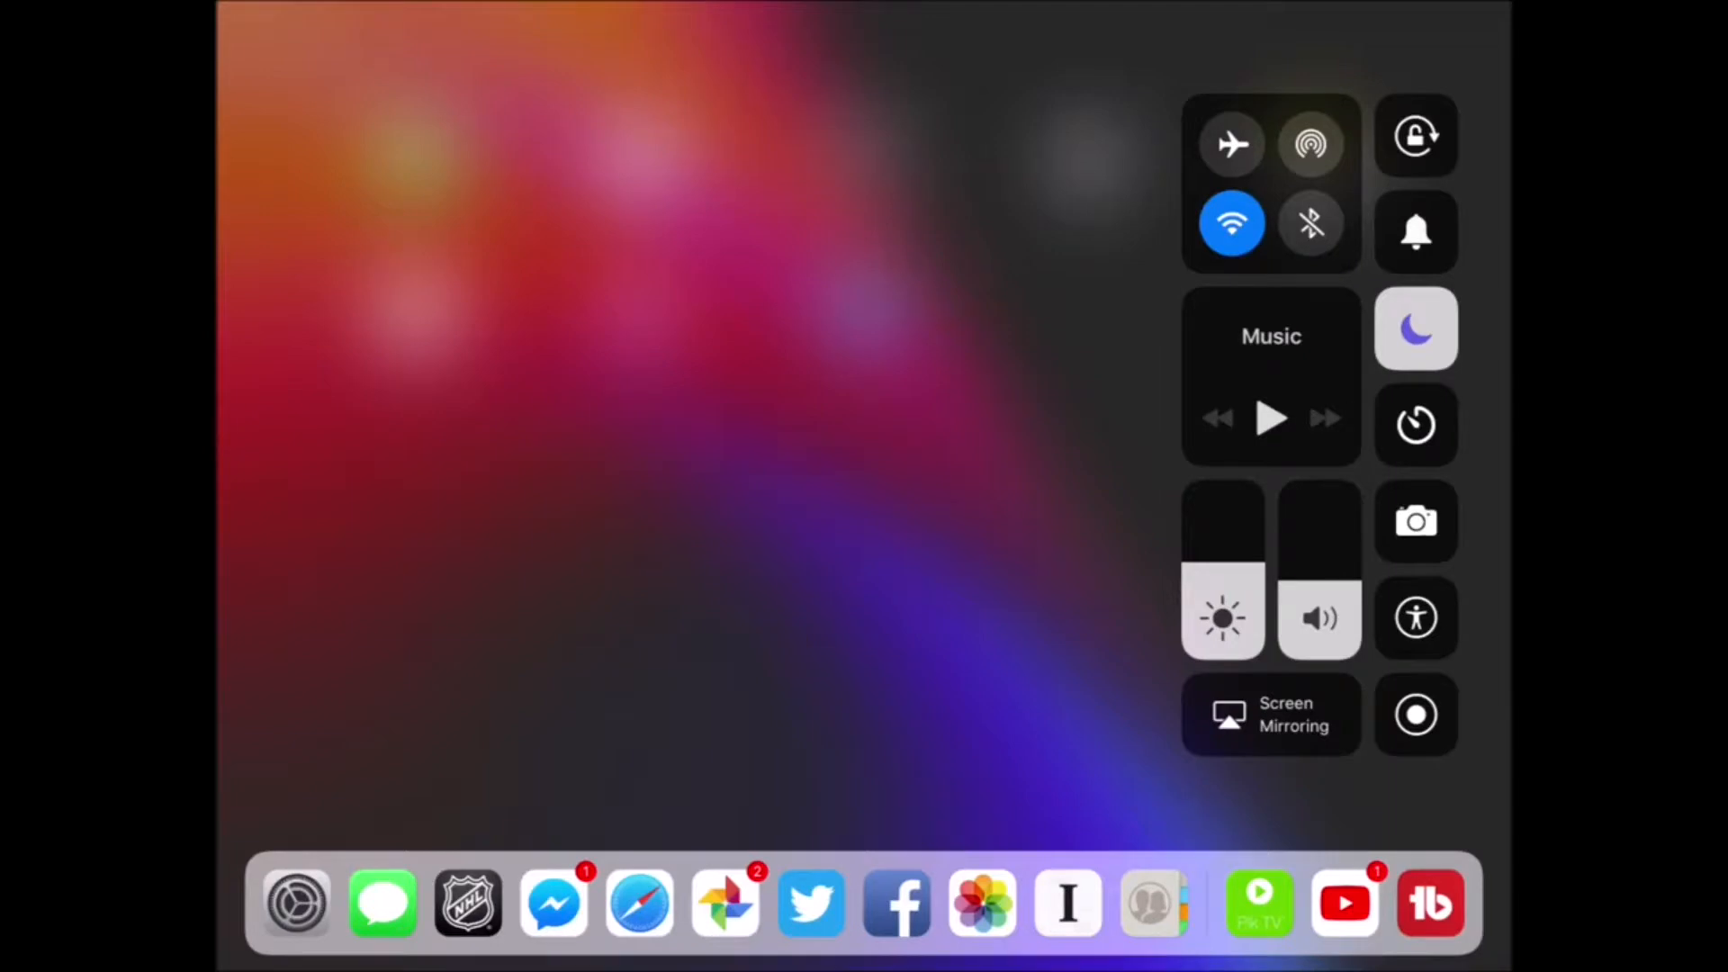
Dismiss Control Center and bring up Settings showing the General page.
click(1416, 713)
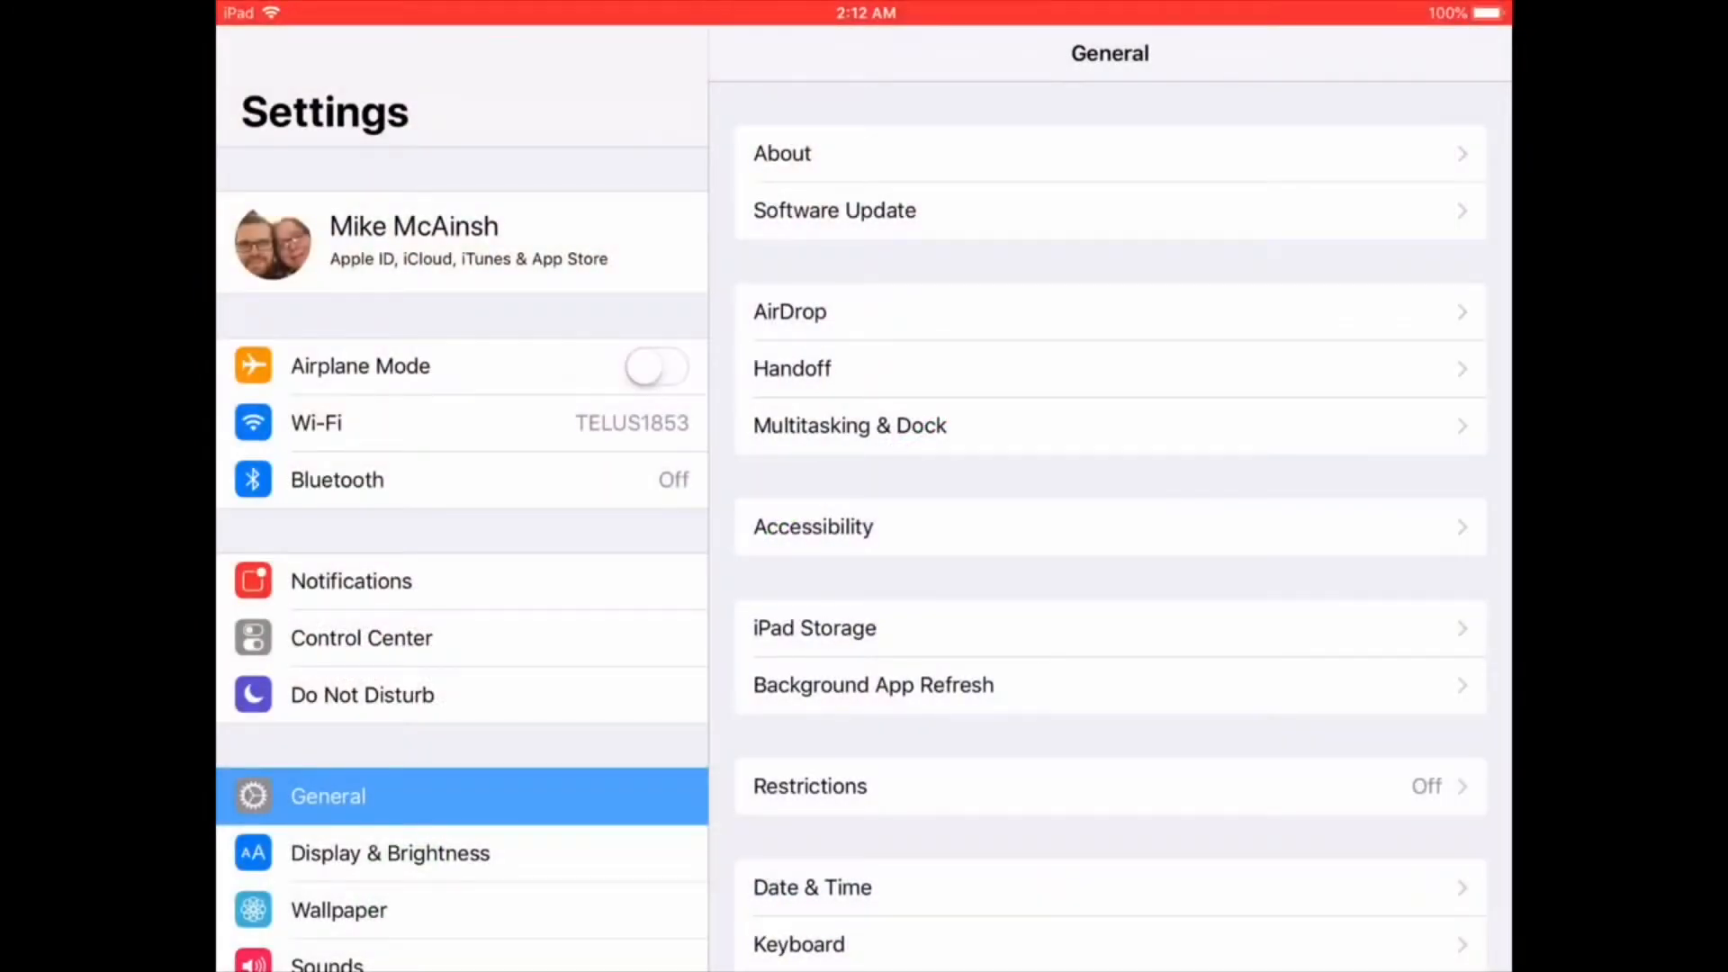
Select Do Not Disturb in the Settings sidebar to view its options.
click(362, 694)
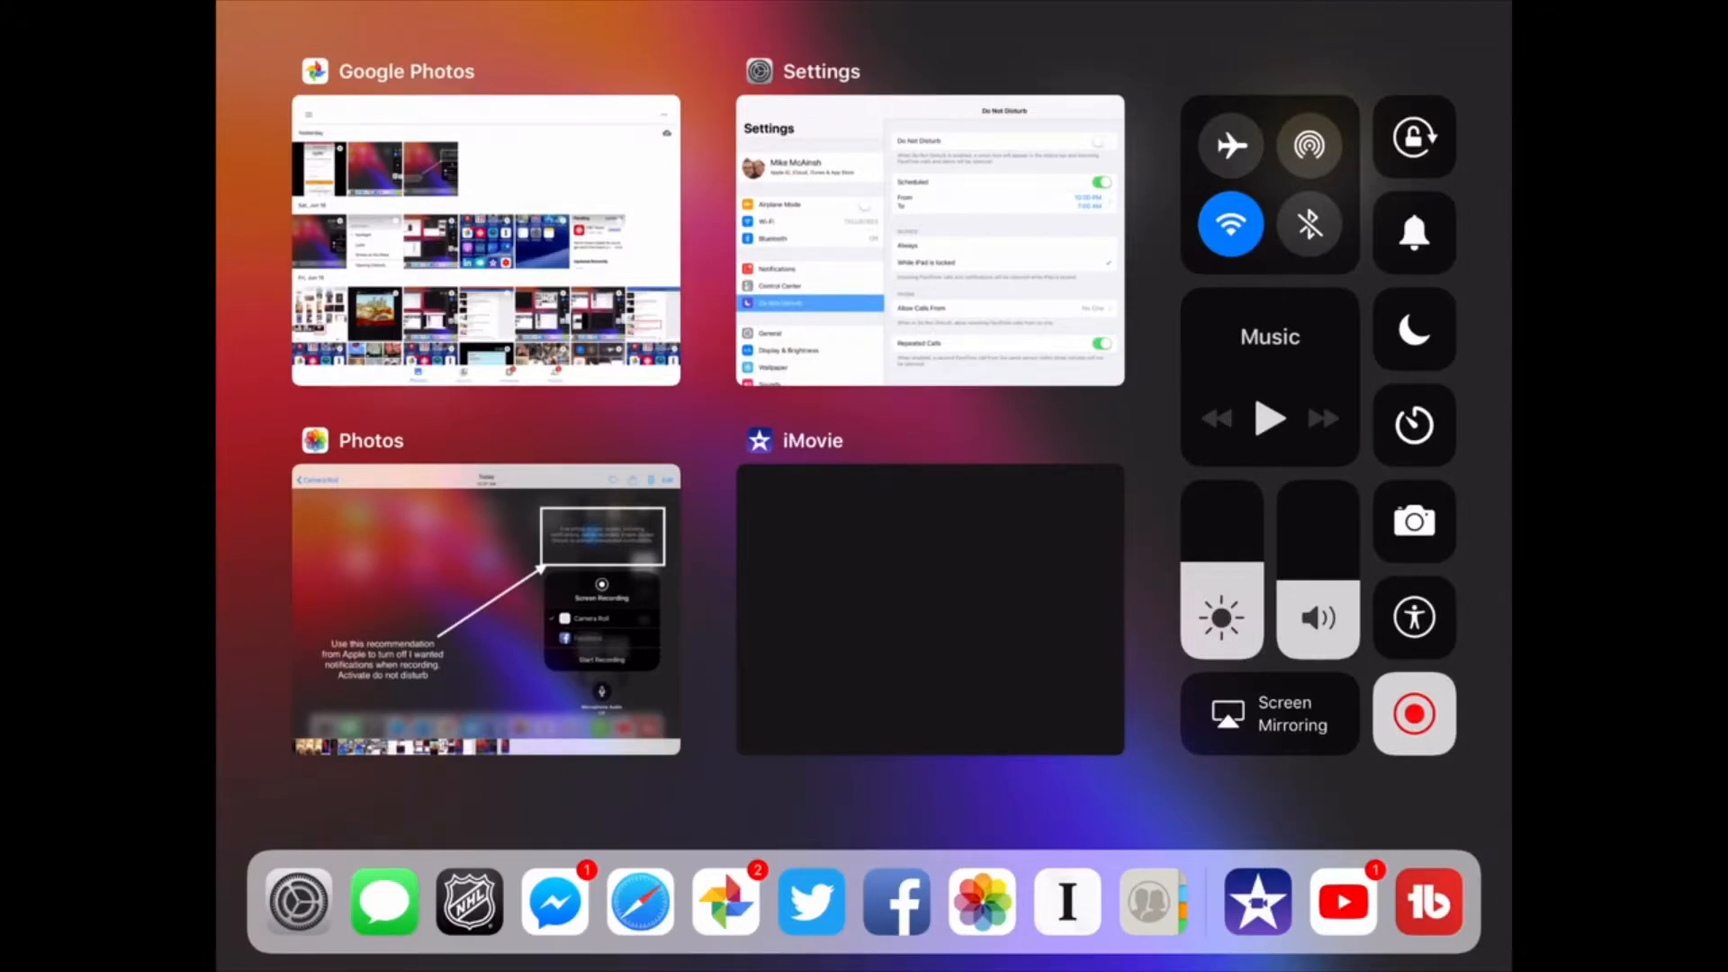
Tap the Control Center moon icon to enable Do Not Disturb until 7:00 AM.
click(1414, 329)
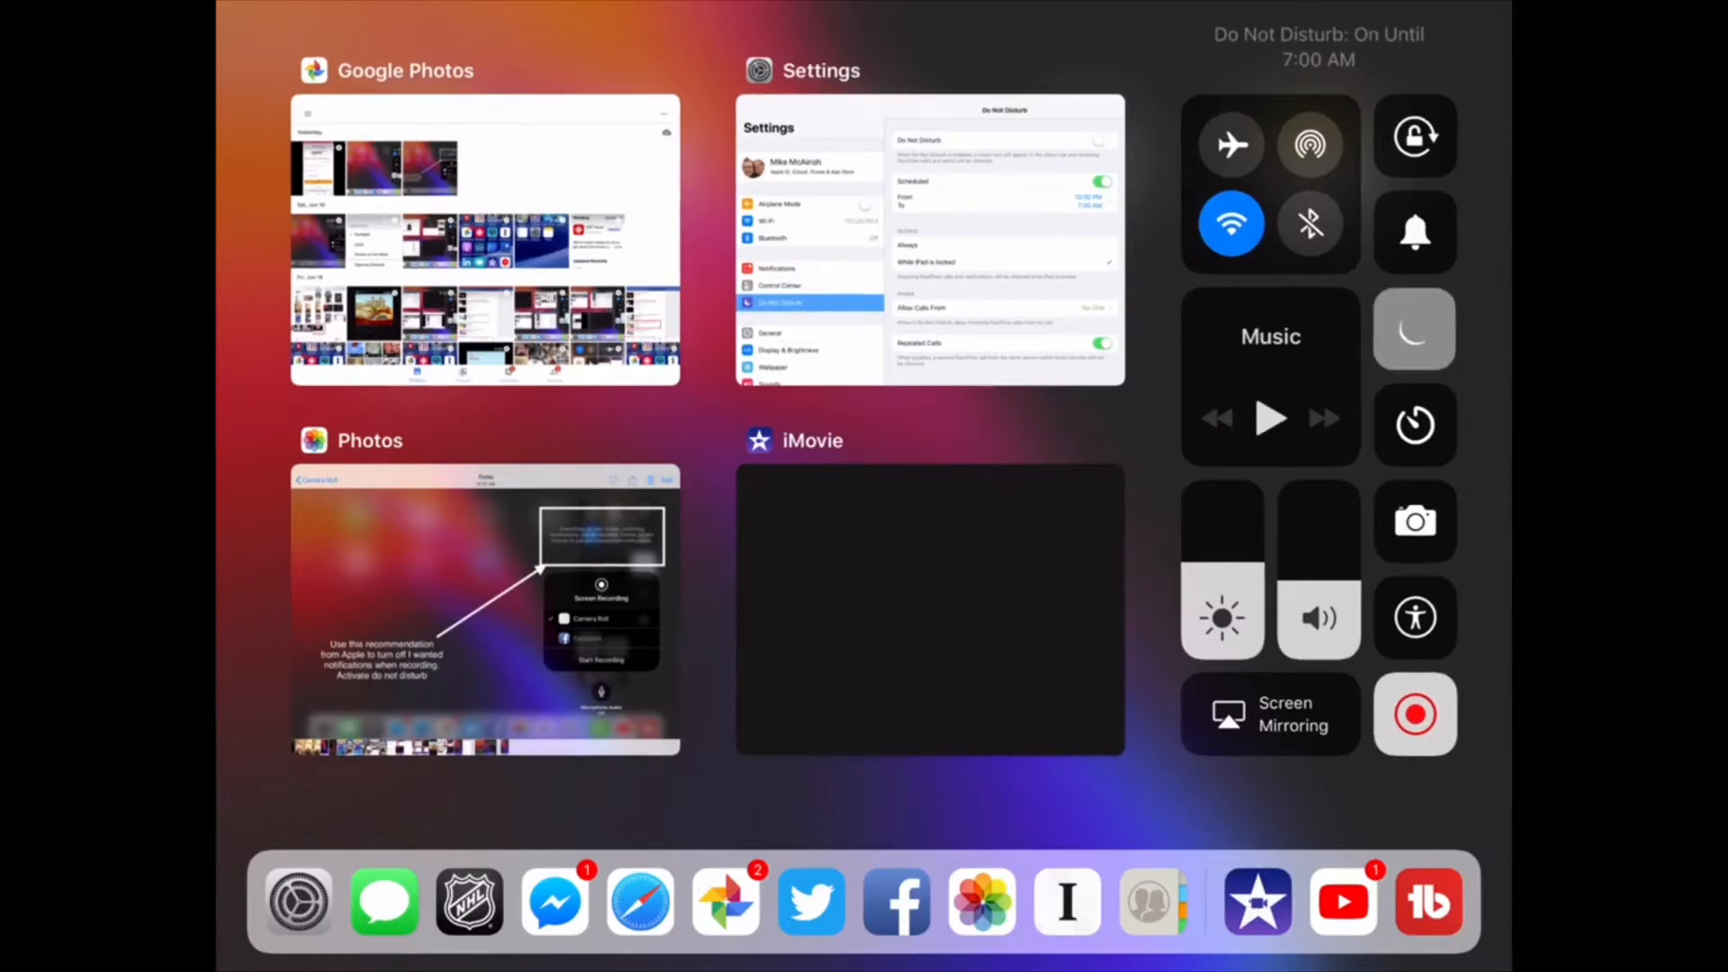
click(1415, 329)
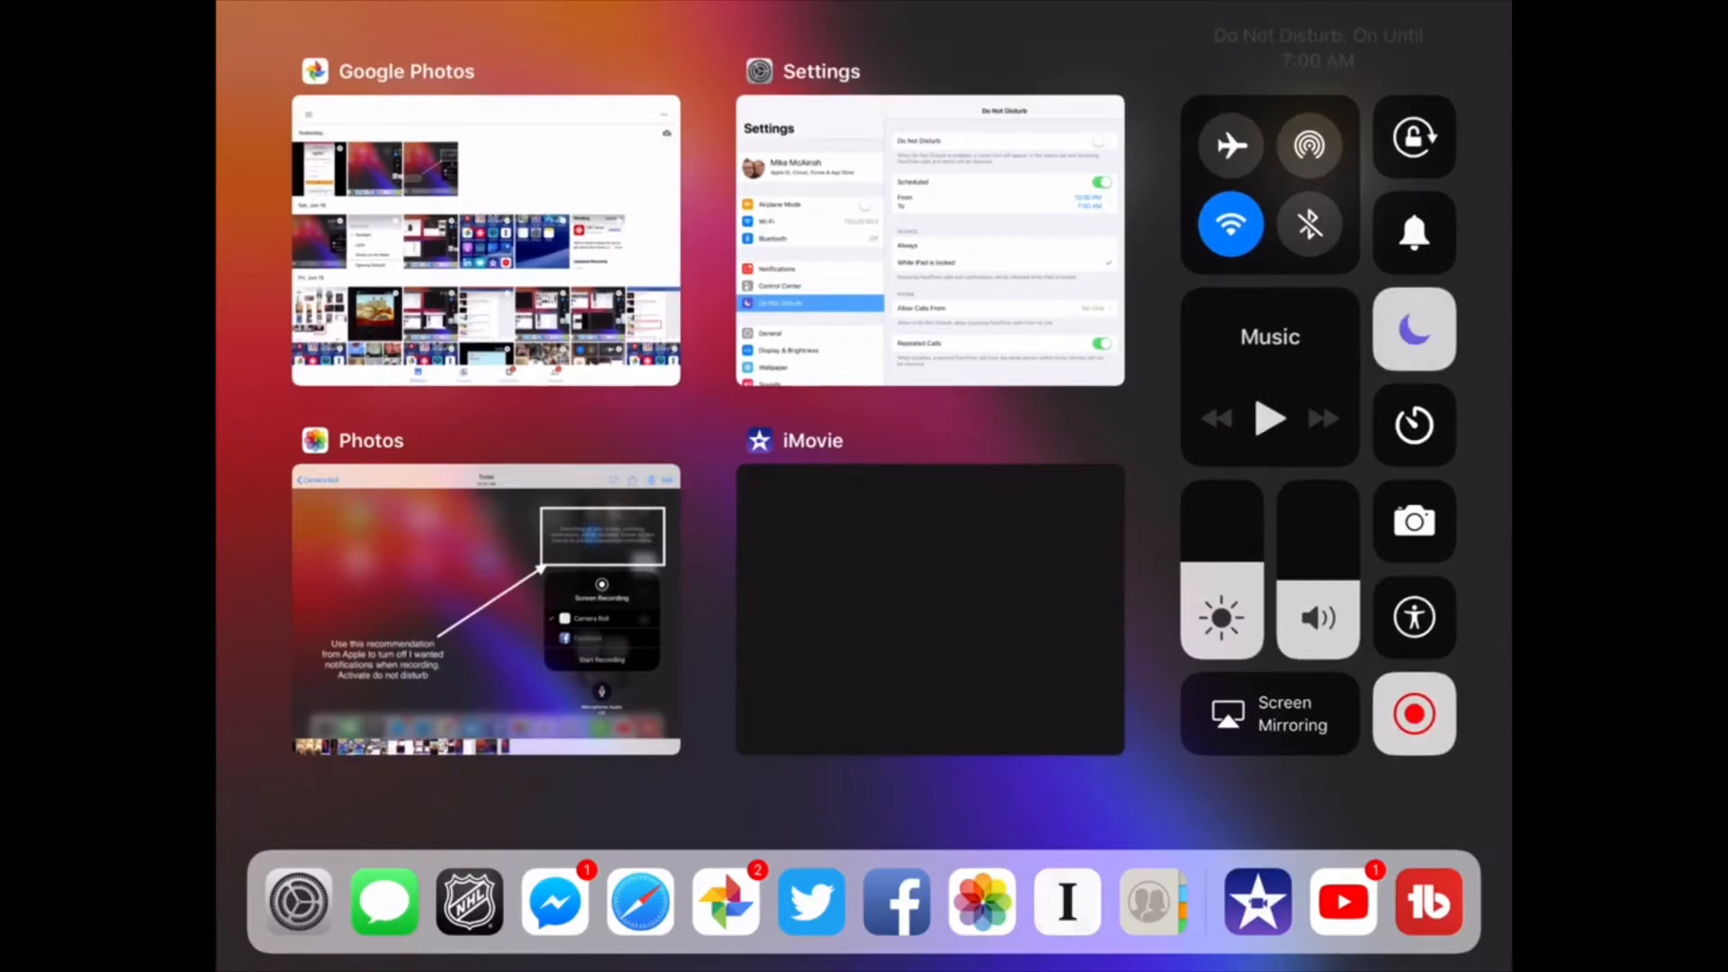